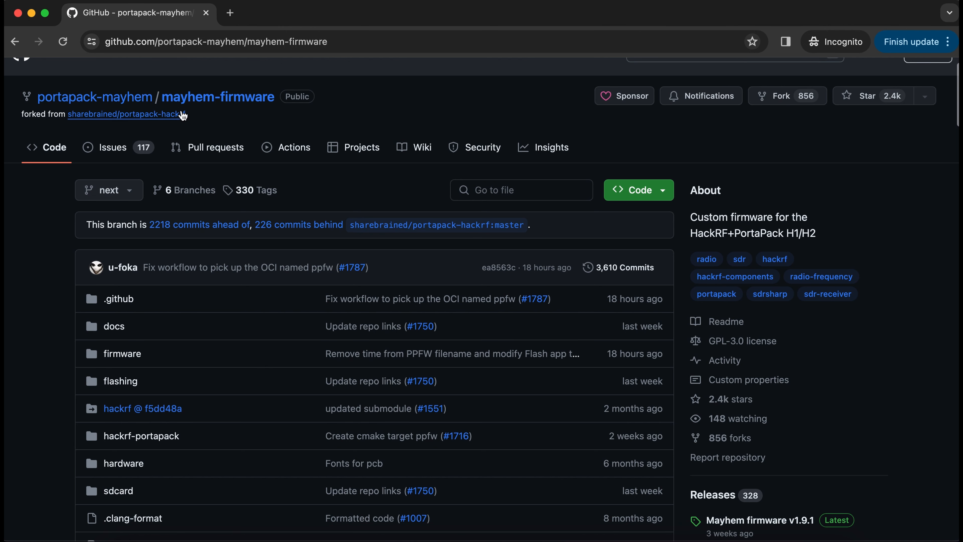
Bring up all mayhem-firmware releases and review nightlies from 2024-01-19 back to 2024-01-16
{"action": "scroll", "scroll_direction": "down", "scroll_amount": 3}
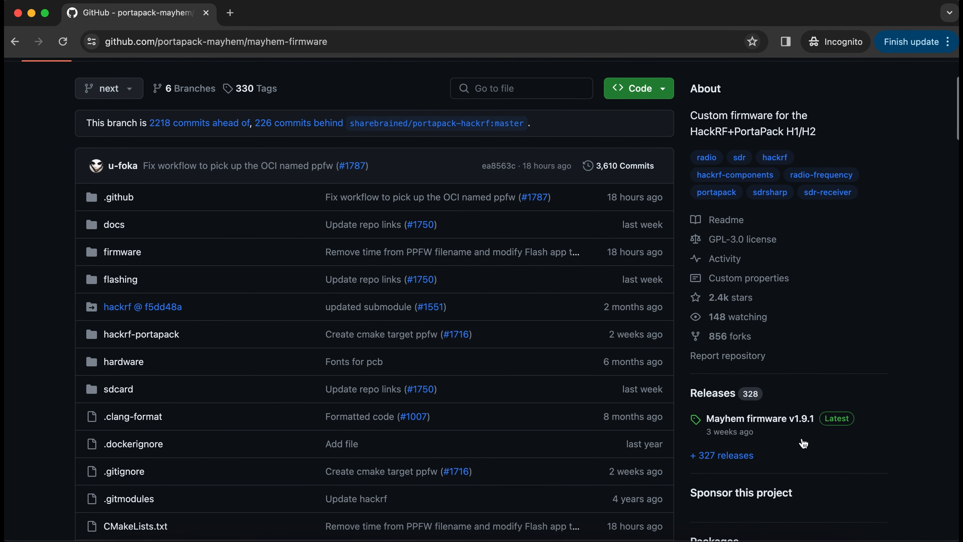
{"action": "mouse_move", "coordinate": [758, 418]}
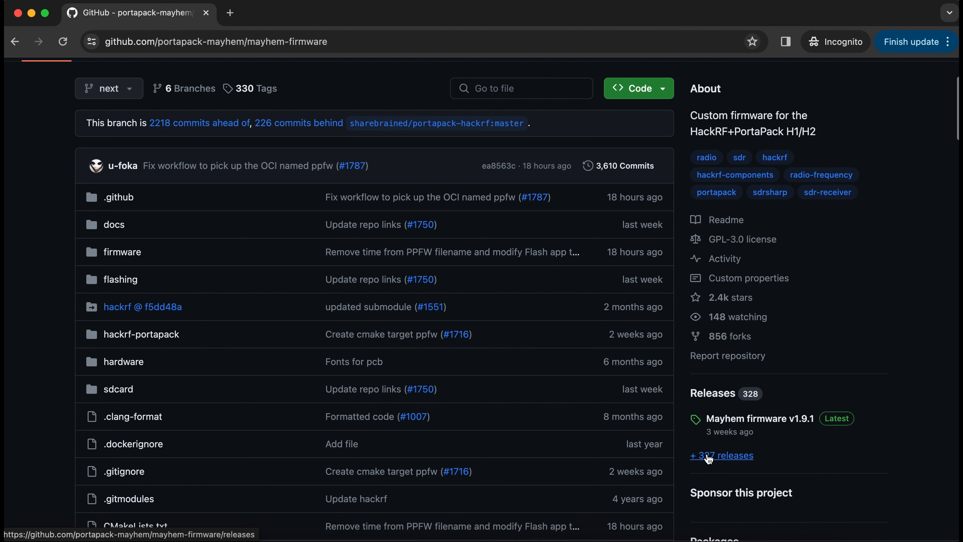
{"action": "left_click", "coordinate": [722, 455]}
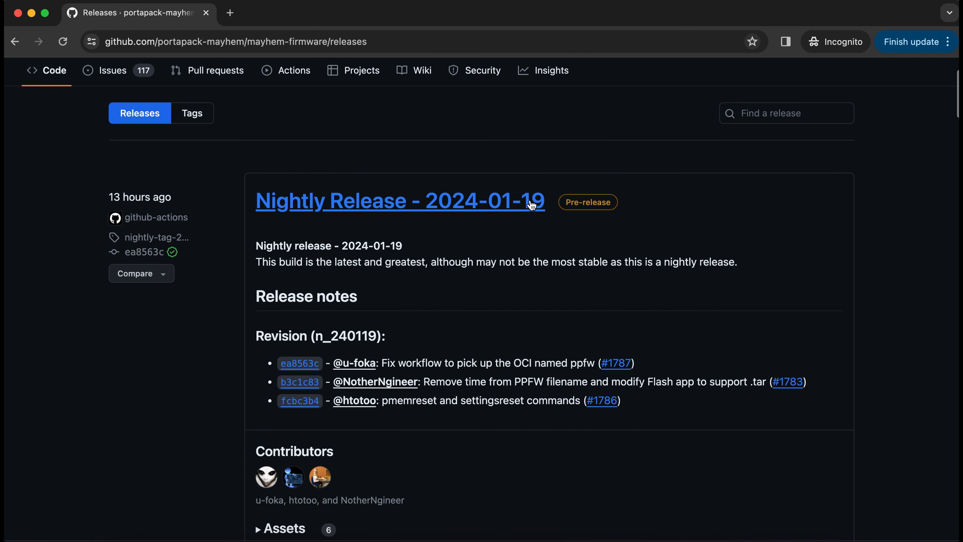
{"action": "scroll", "scroll_direction": "down", "scroll_amount": 3}
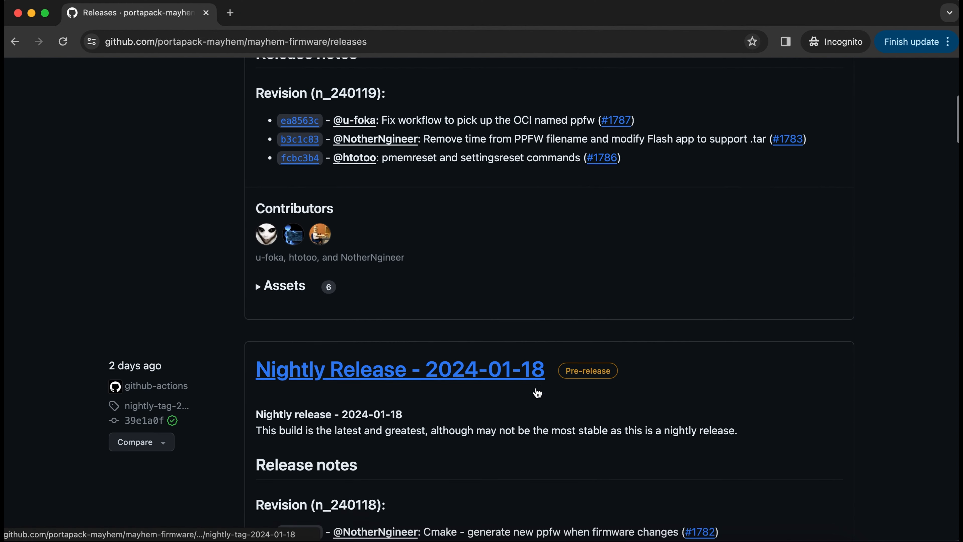
{"action": "scroll", "scroll_direction": "down", "scroll_amount": 3}
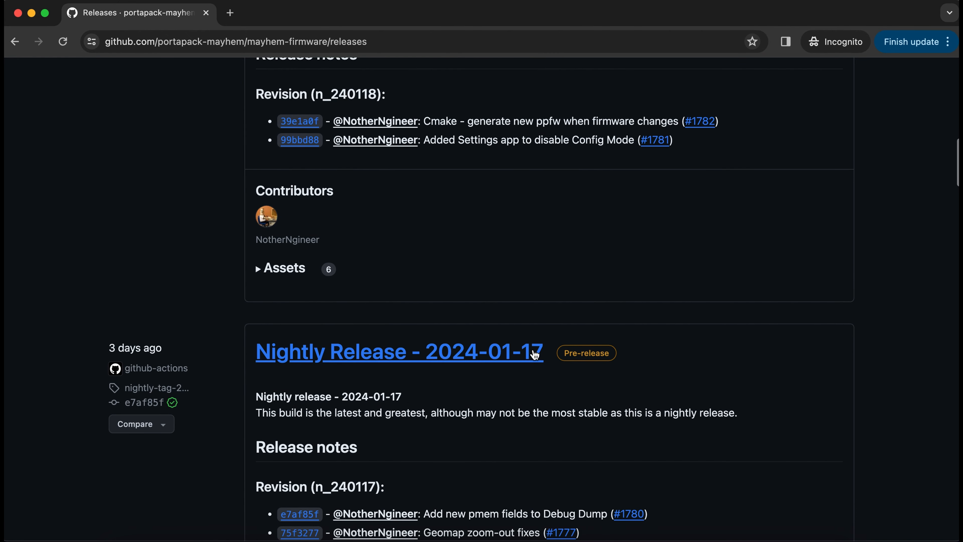
{"action": "scroll", "scroll_direction": "down", "scroll_amount": 3}
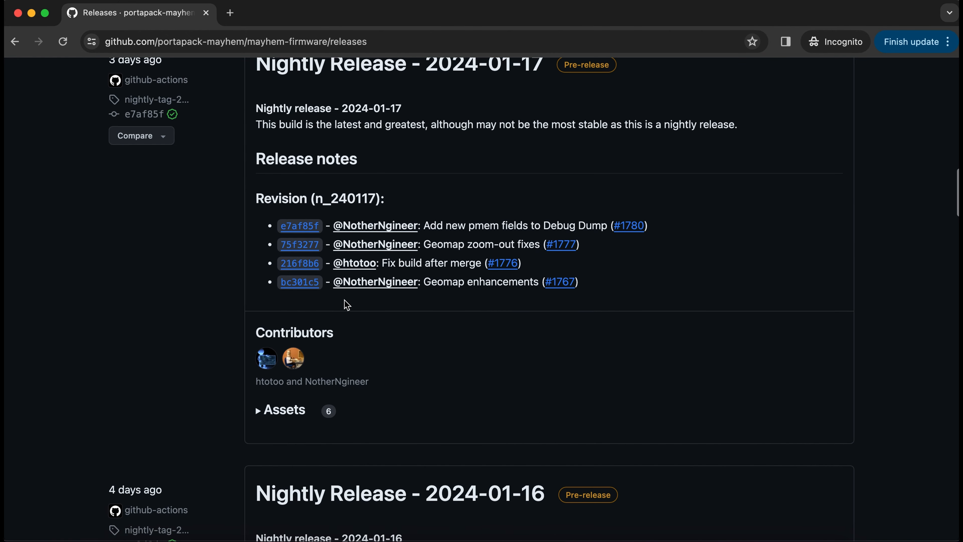
{"action": "mouse_move", "coordinate": [427, 300]}
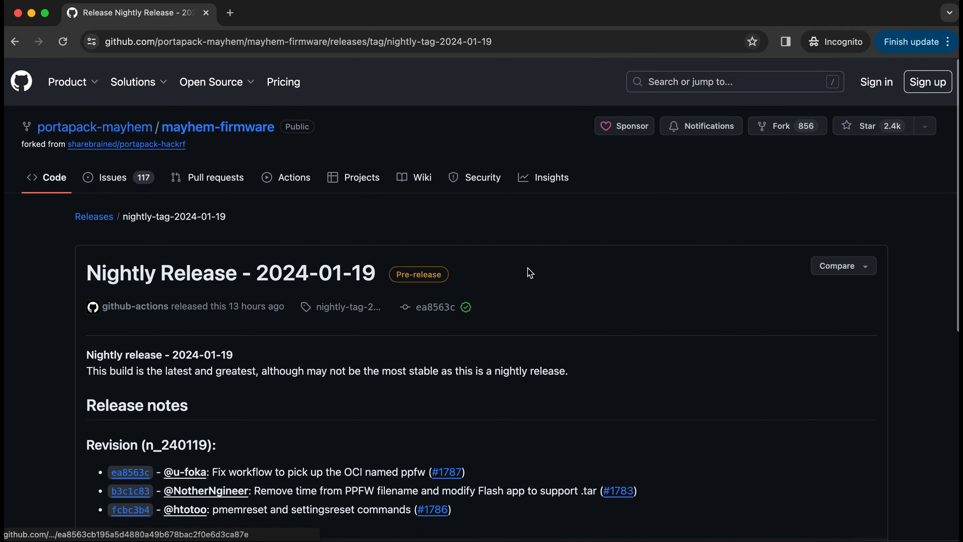
Download mayhem_nightly_n_240119_FIRMWARE.zip from the 2024-01-19 release's Assets
{"action": "scroll", "scroll_direction": "down", "scroll_amount": 3}
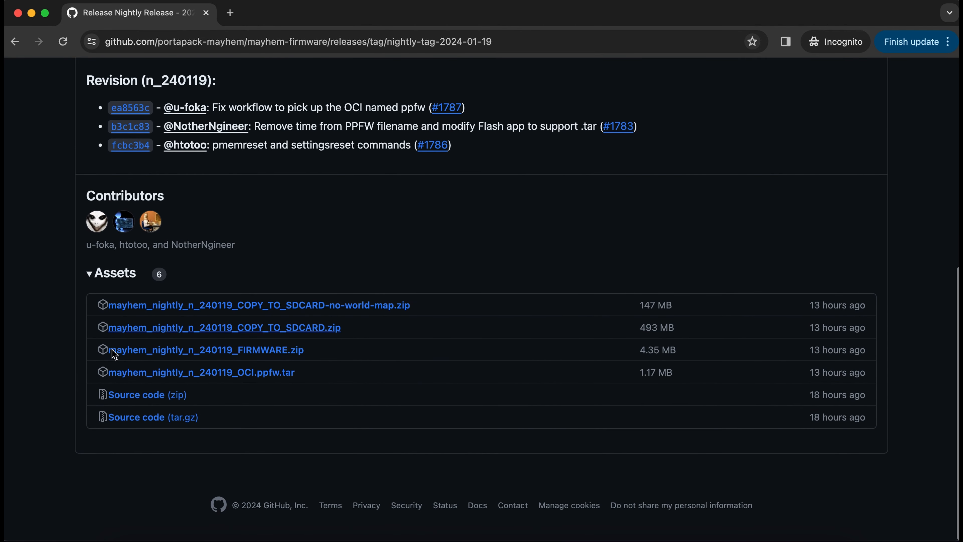
{"action": "mouse_move", "coordinate": [262, 353]}
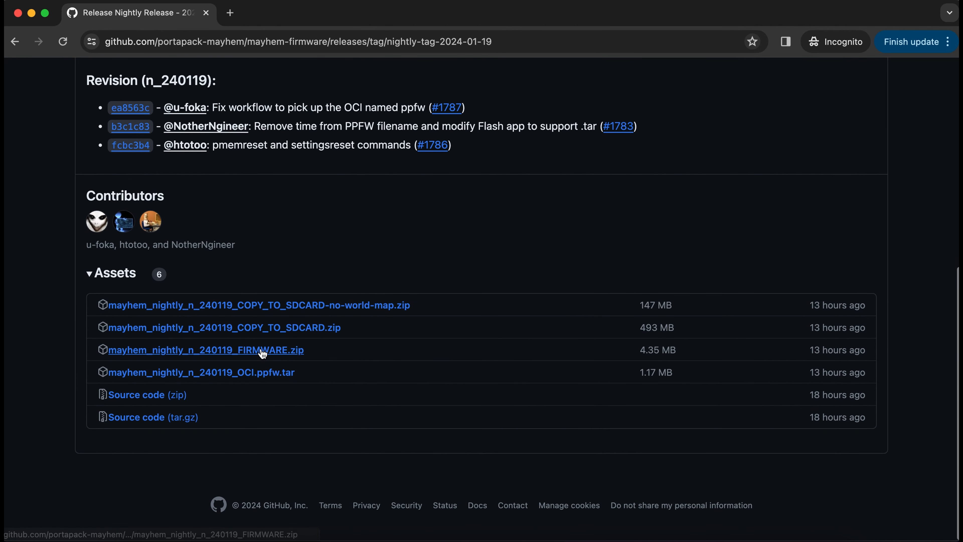
{"action": "left_click", "coordinate": [205, 350]}
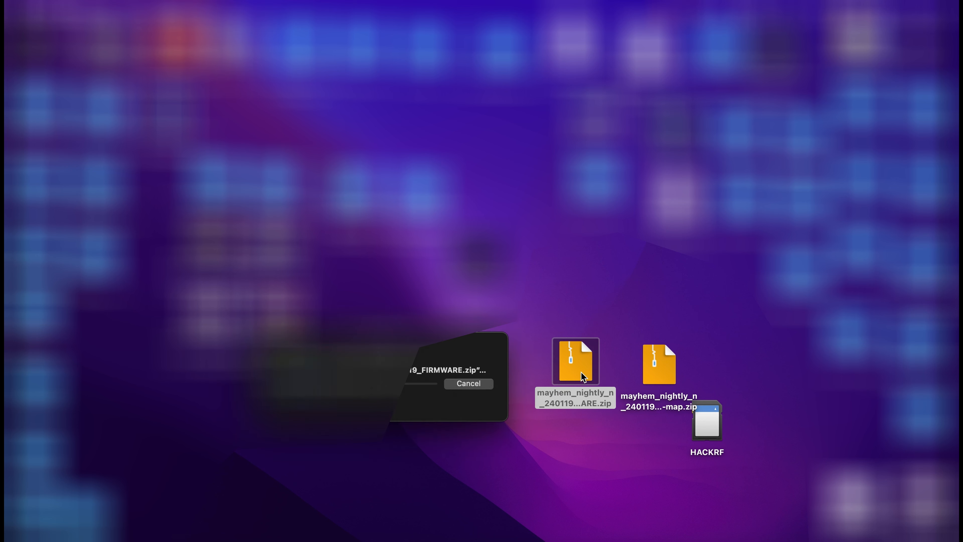
Start a New Terminal at the extracted mayhem_nightly_n_240119_FIRMWARE folder
{"action": "right_click", "coordinate": [574, 360]}
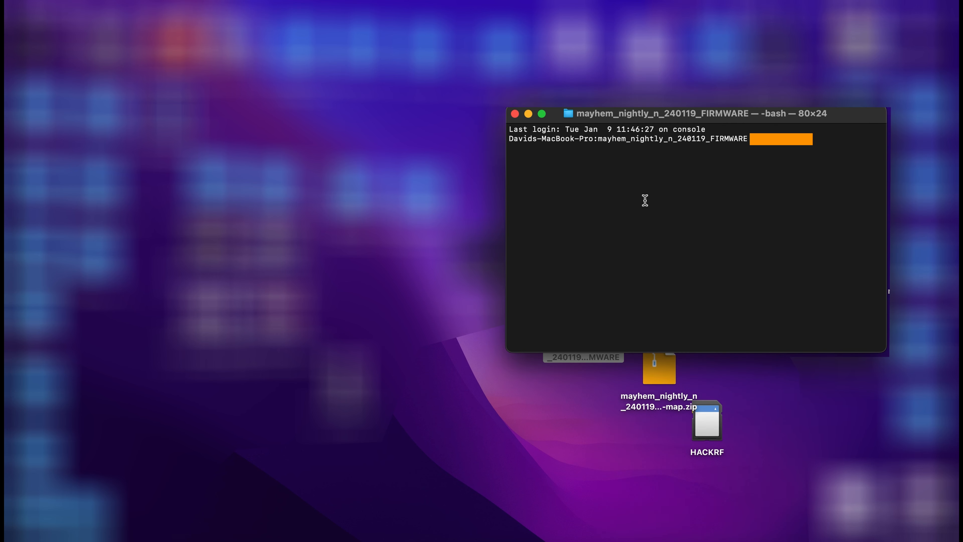
Run hackrf_spiflash -w portapack-h1_h2-mayhem.bin, which reports HackRF not found
{"action": "type", "text": "ckrf_spiflash -w portapack-h1_h2-mayhem.bin"}
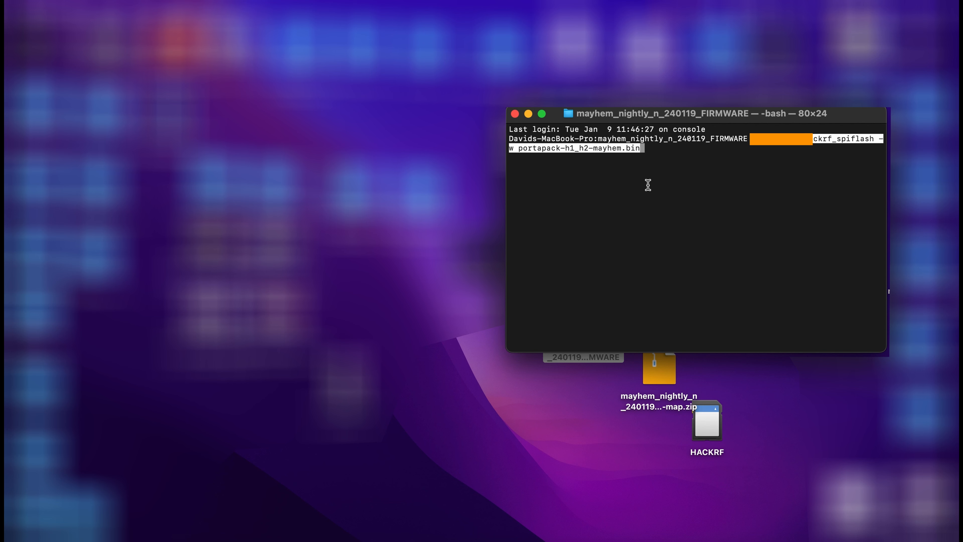
{"action": "key", "text": "Return"}
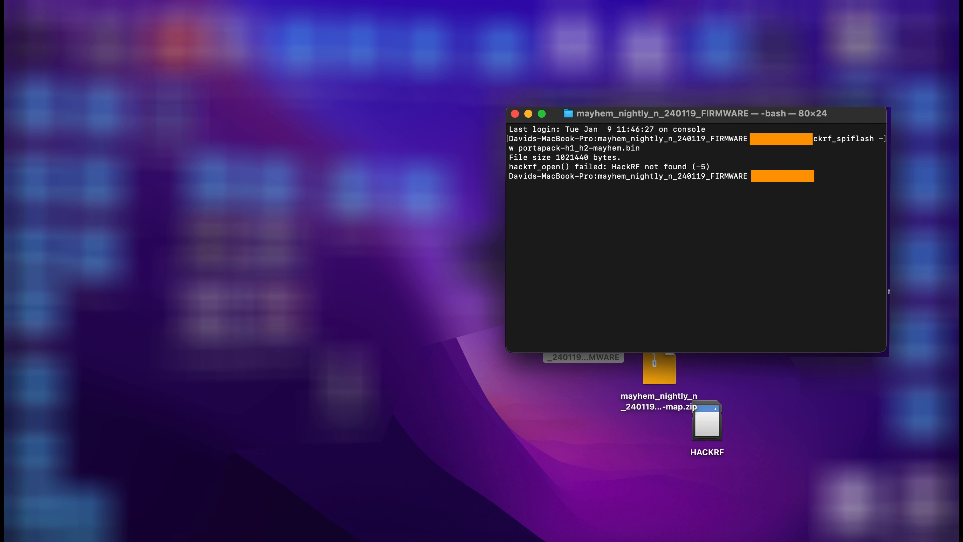
{"action": "key", "text": "Return"}
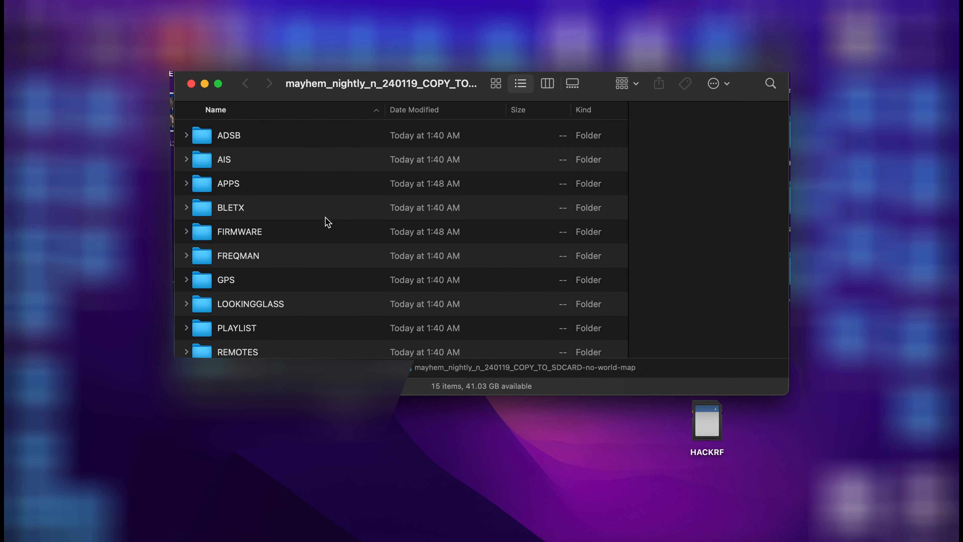
Copy all fifteen no-world-map folders onto the HACKRF card, merging with existing folders
{"action": "left_click", "coordinate": [229, 135]}
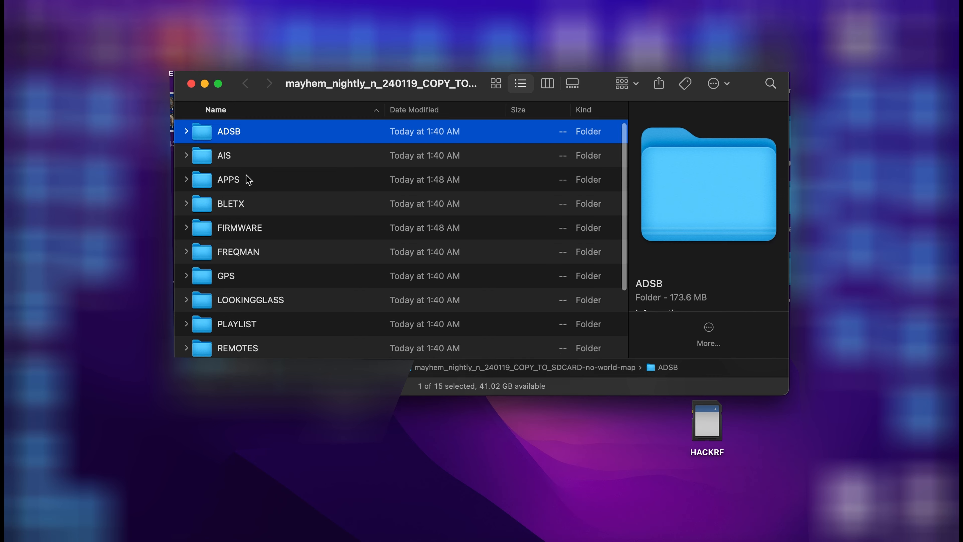
{"action": "key", "text": "cmd+a"}
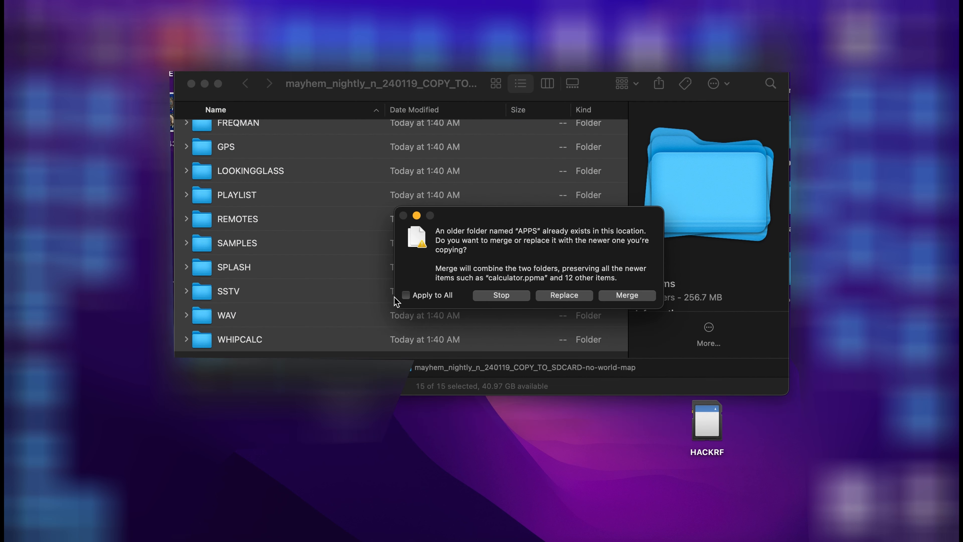
{"action": "left_click", "coordinate": [626, 295]}
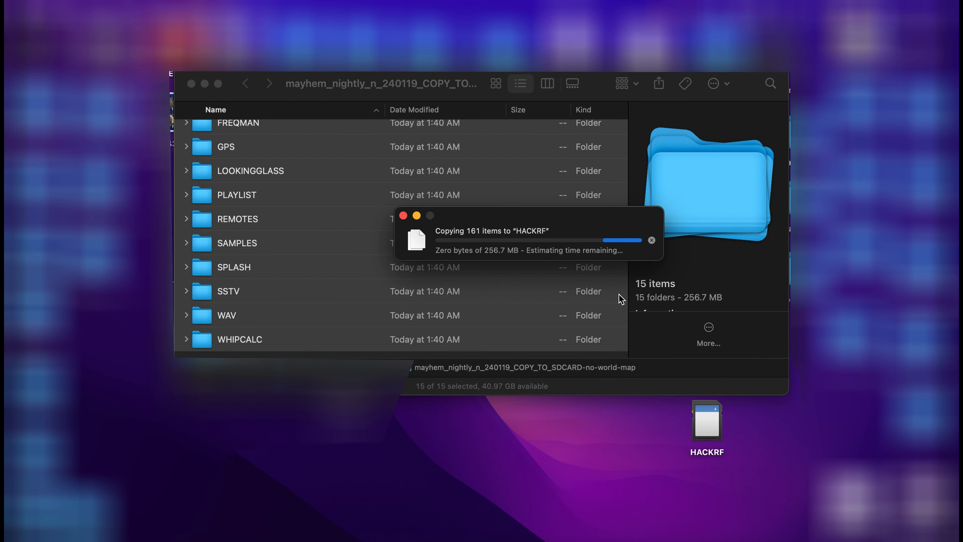
{"action": "mouse_move", "coordinate": [642, 251]}
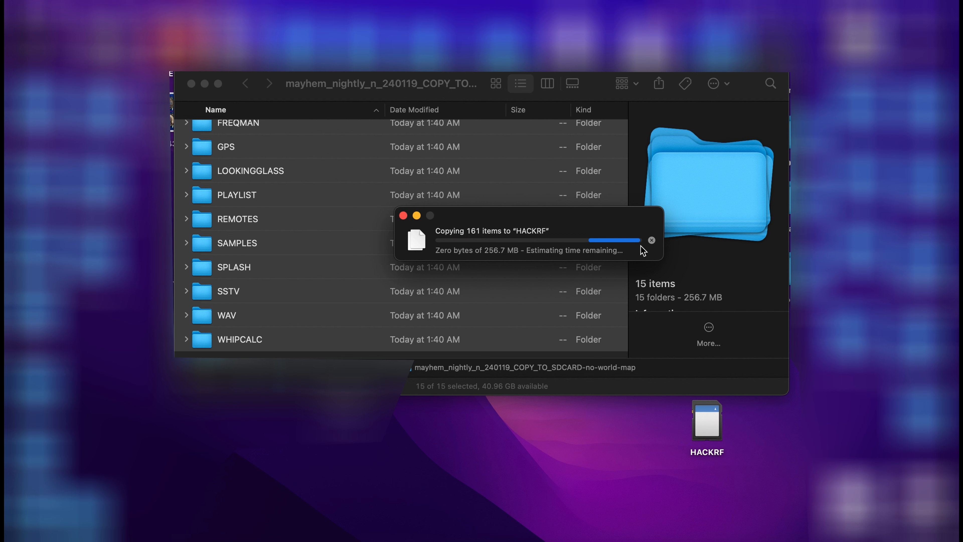